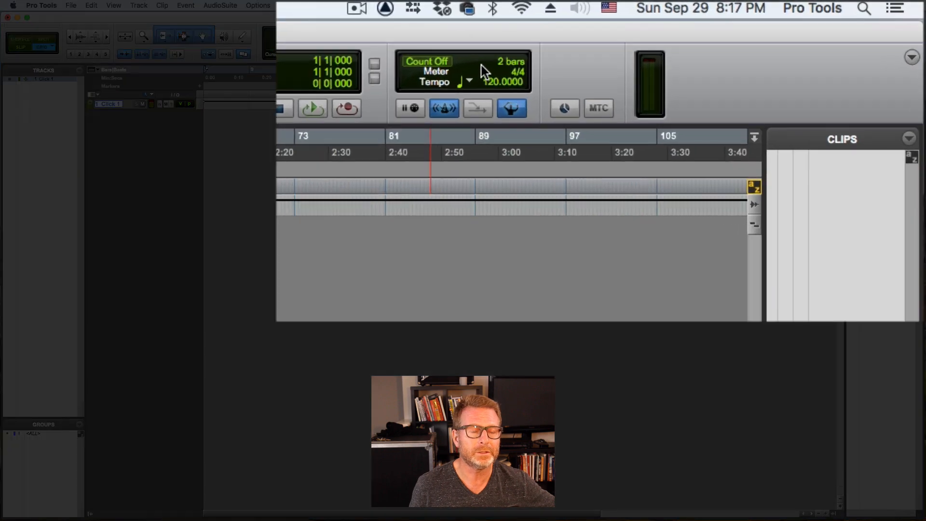
pyautogui.moveTo(488, 98)
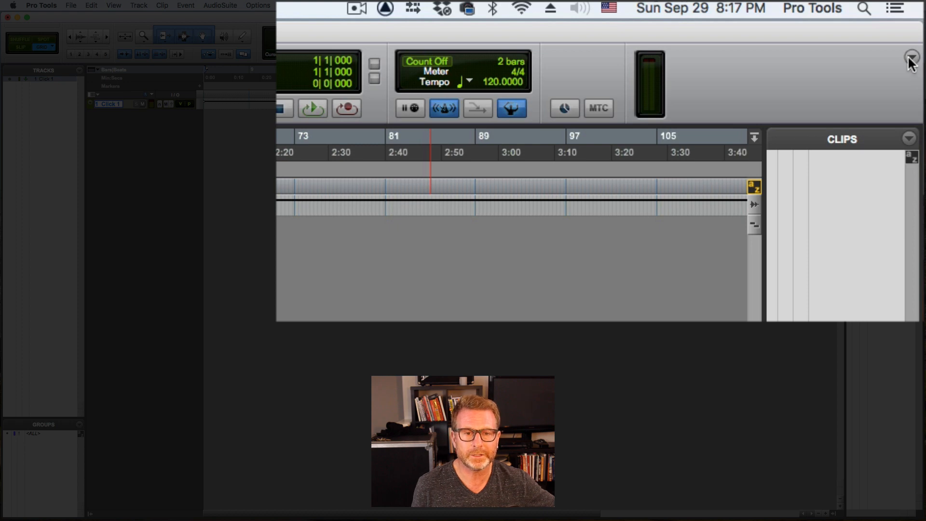
# - Restore the count-off, meter and tempo toolbar display and show the Transport window's options
pyautogui.click(911, 56)
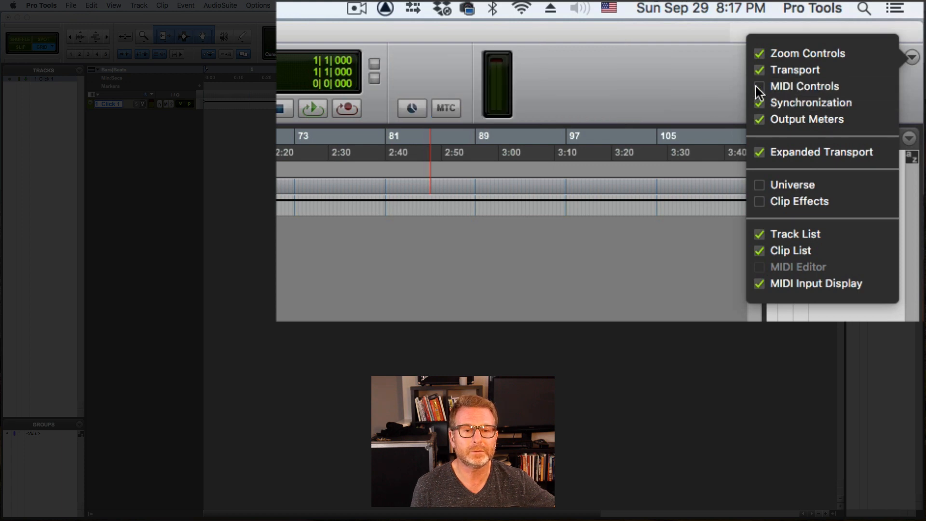
pyautogui.click(759, 86)
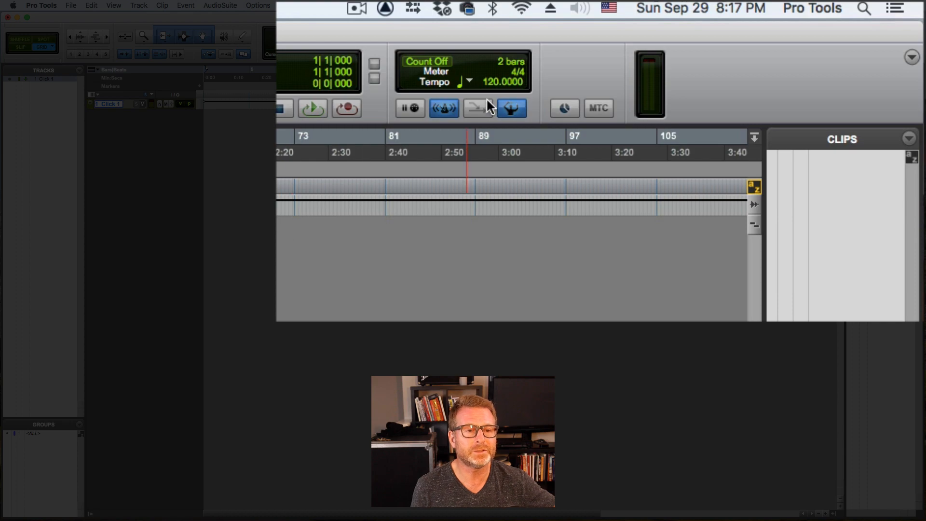
pyautogui.click(318, 5)
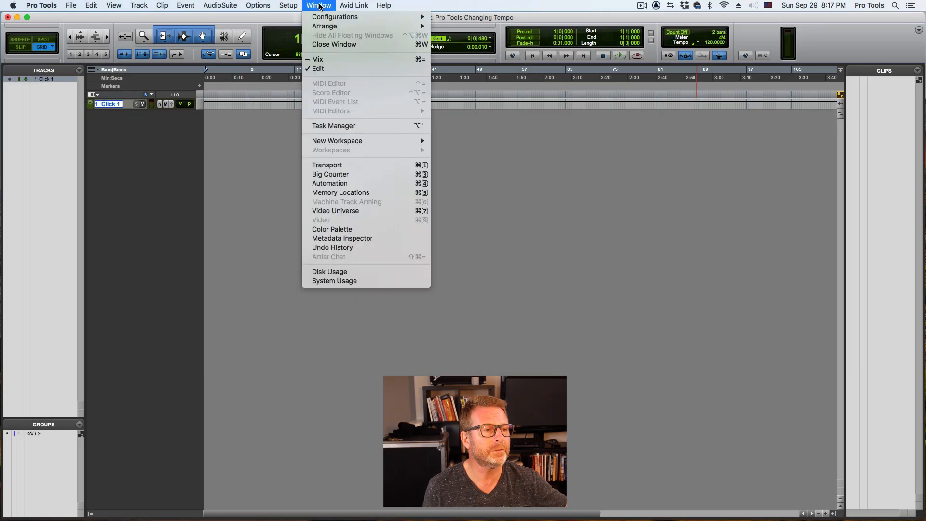
pyautogui.moveTo(324, 322)
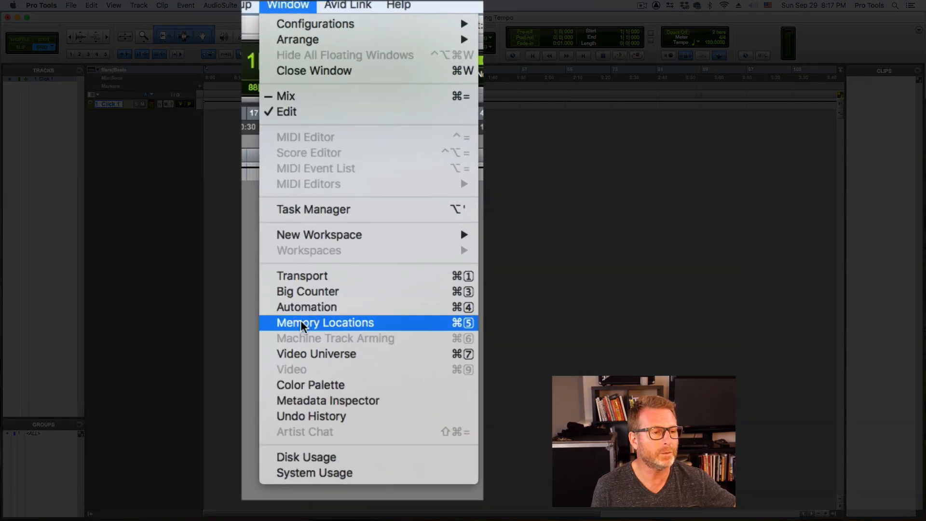
pyautogui.click(302, 276)
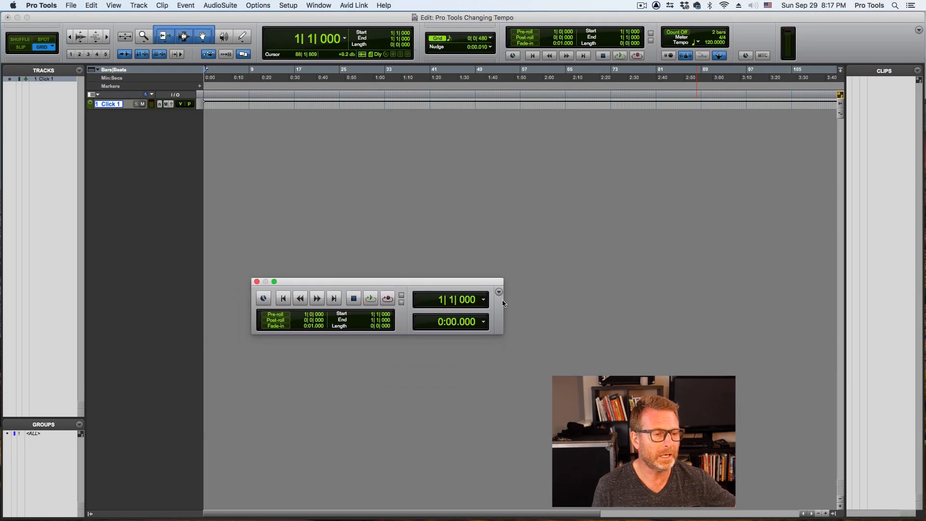
pyautogui.click(499, 291)
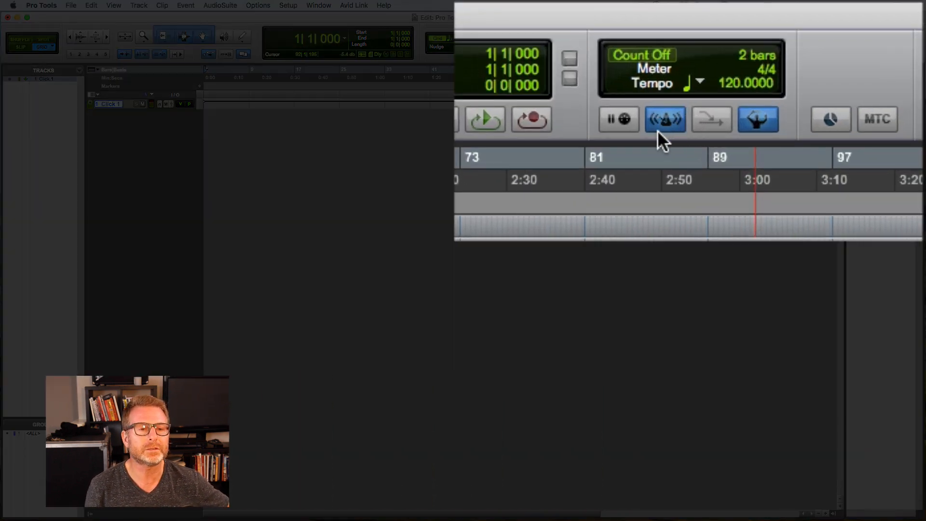
pyautogui.moveTo(665, 124)
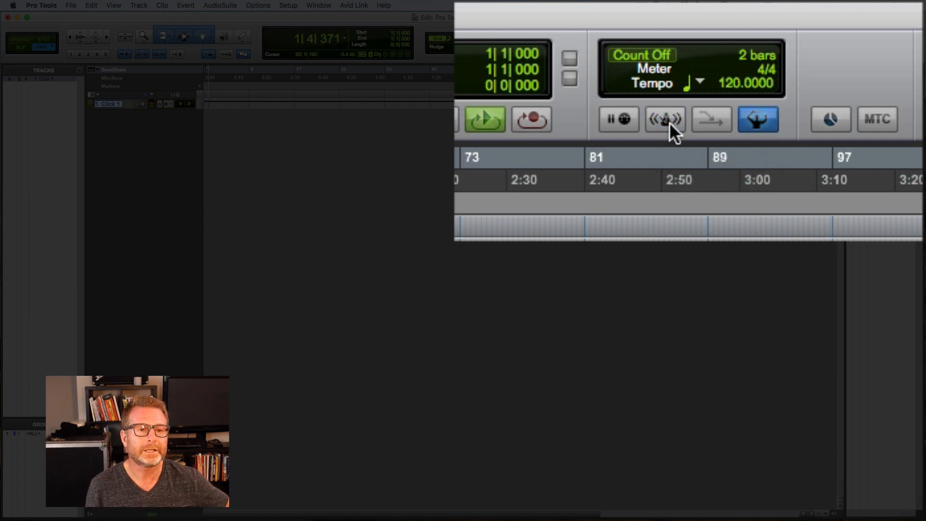
# - Toggle the metronome click off, back on, and off again during playback
pyautogui.click(665, 119)
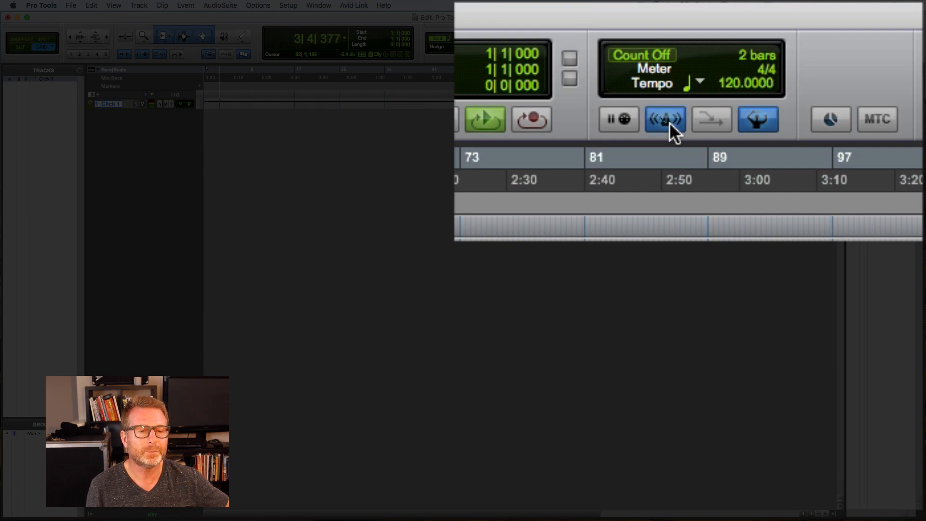
pyautogui.click(665, 119)
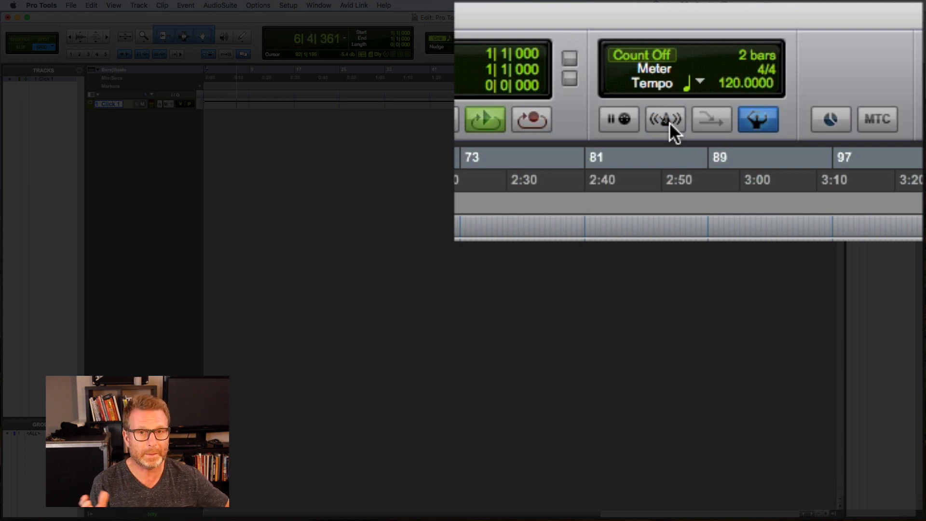
pyautogui.click(664, 118)
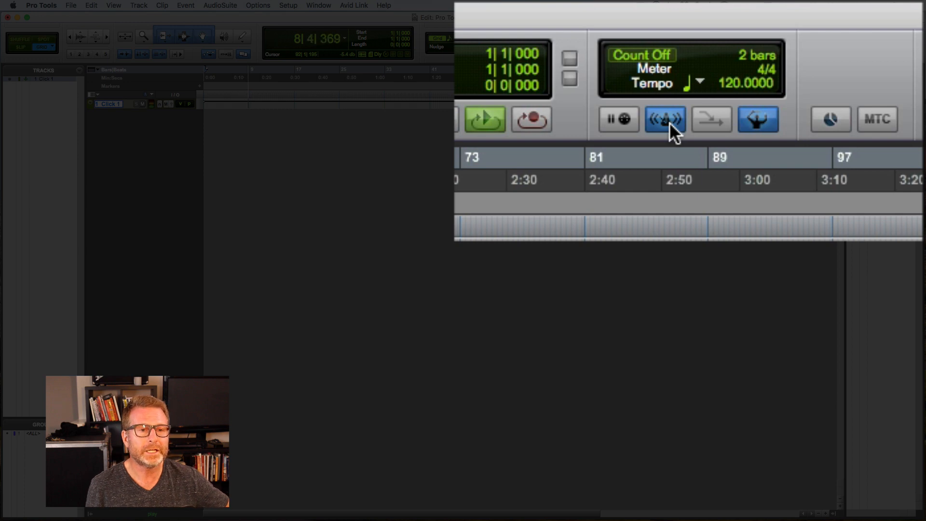
pyautogui.moveTo(732, 95)
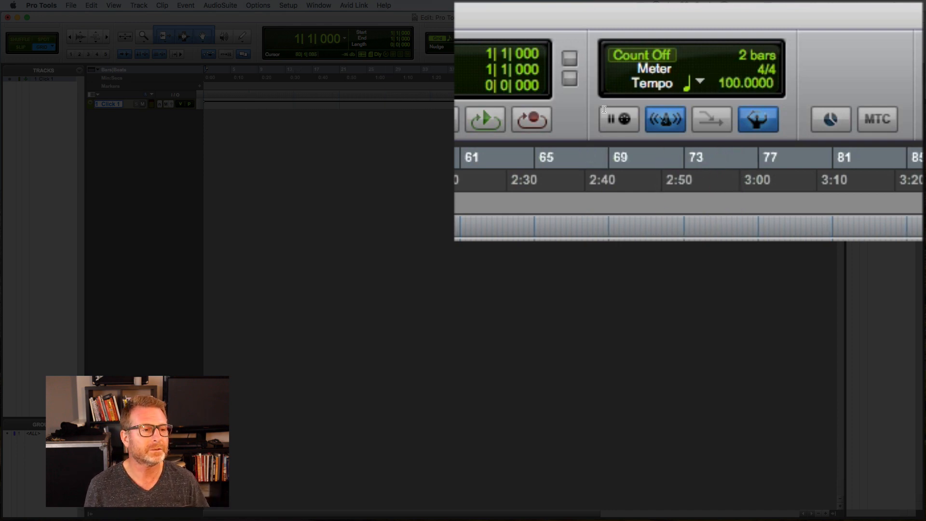
# - Enter 100 BPM in the MIDI controls' Tempo field after stopping playback
pyautogui.click(483, 119)
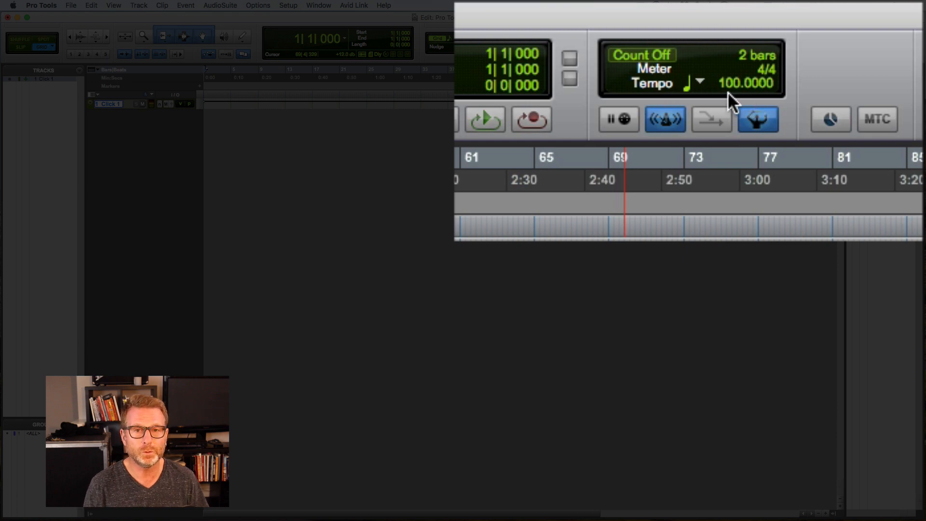
pyautogui.moveTo(732, 93)
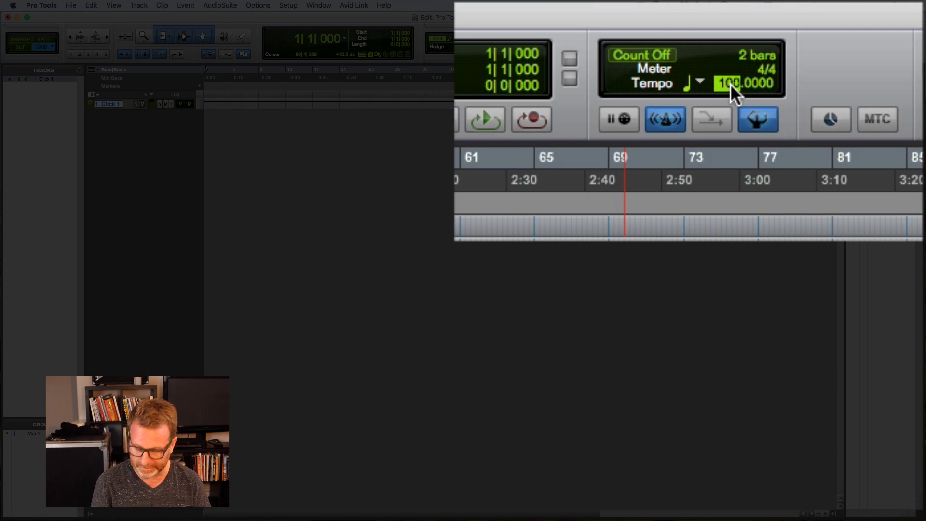
# - Change the session tempo to 120, then 132 BPM, with the metronome enabled
pyautogui.click(484, 118)
pyautogui.write('120.0000')
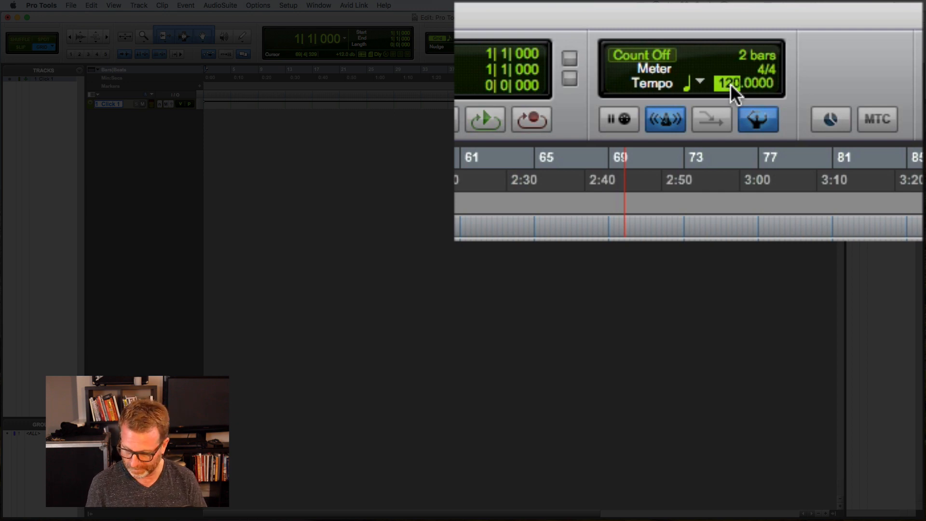
pyautogui.click(664, 119)
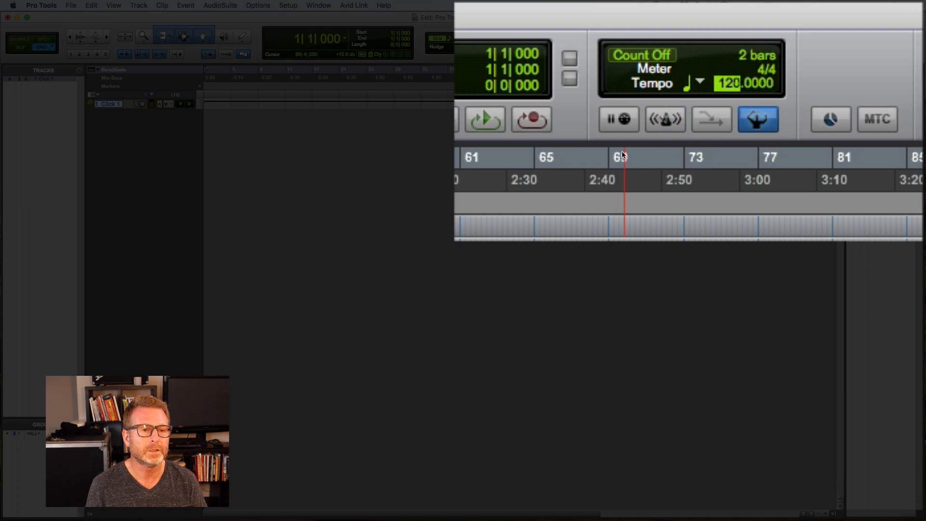
pyautogui.click(484, 118)
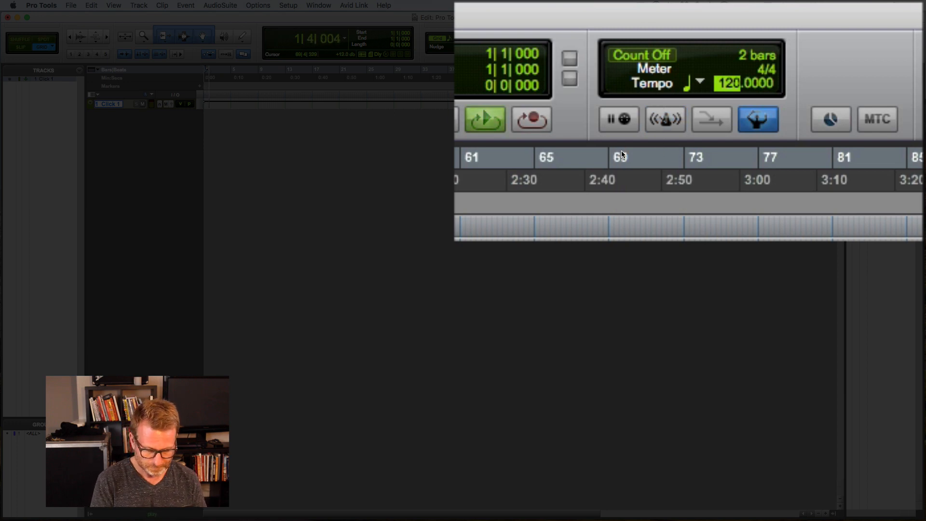
pyautogui.click(485, 118)
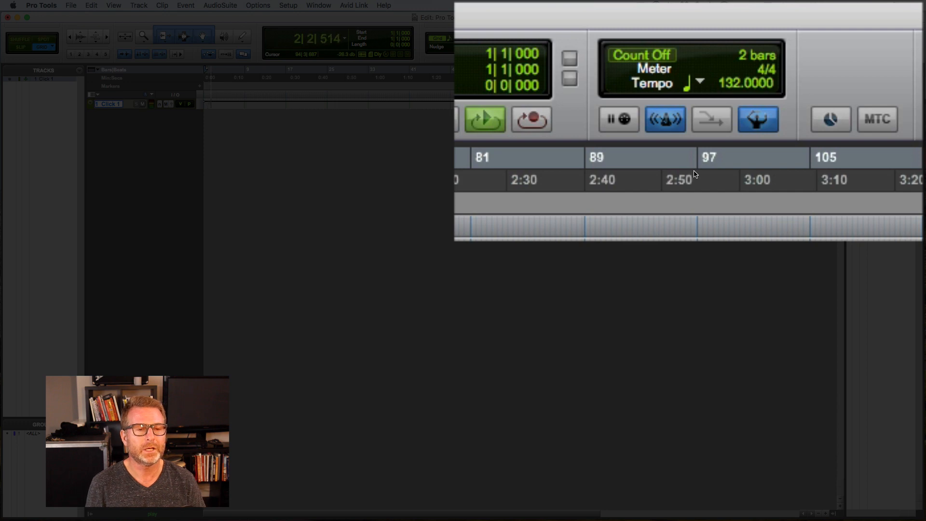
pyautogui.click(484, 119)
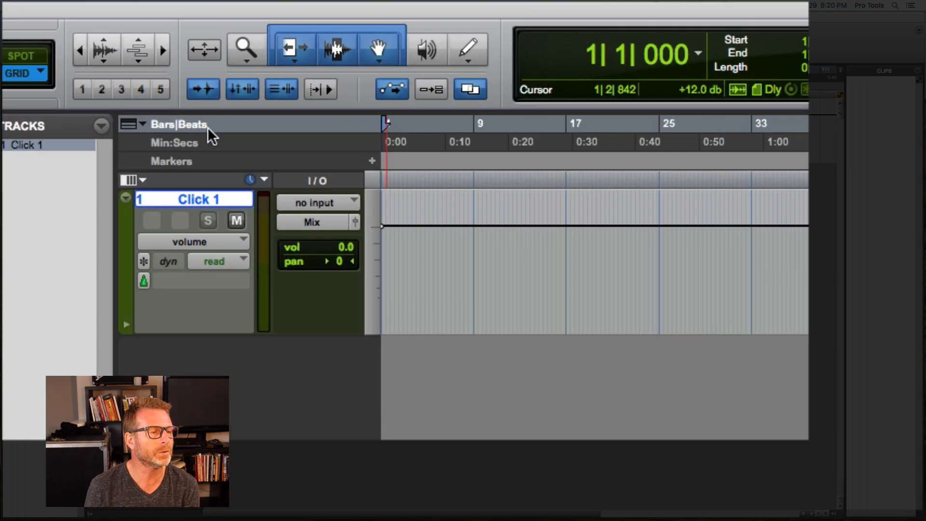
pyautogui.moveTo(165, 145)
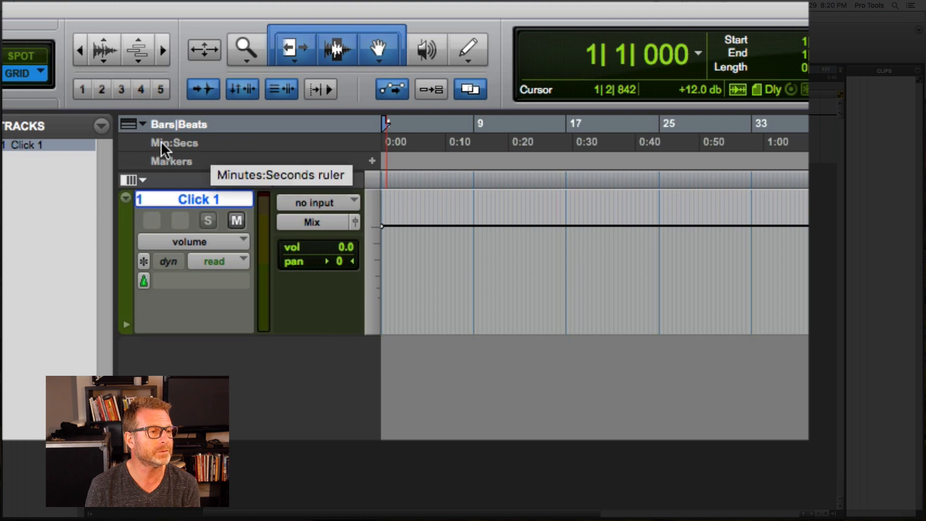
# - Show the Tempo ruler and add a 110 BPM tempo change at 16|1|000
pyautogui.click(140, 124)
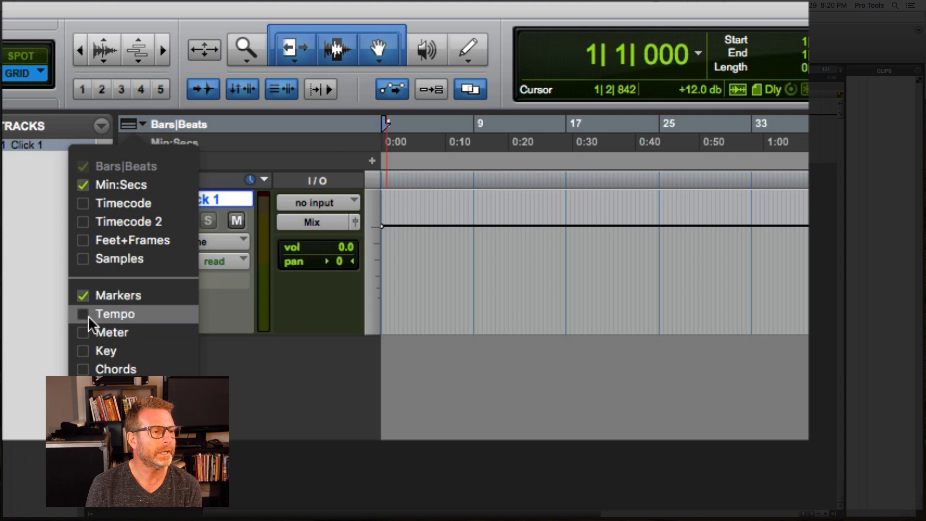
pyautogui.click(82, 314)
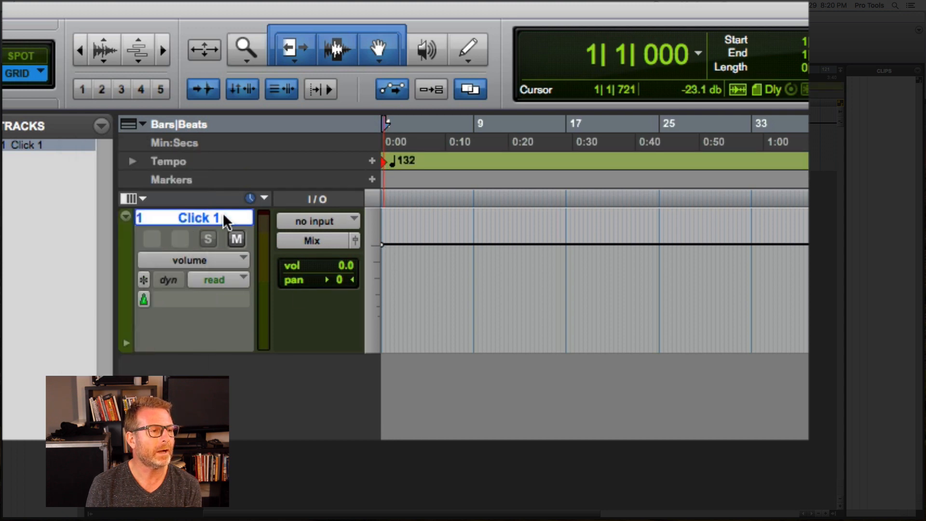
pyautogui.moveTo(360, 168)
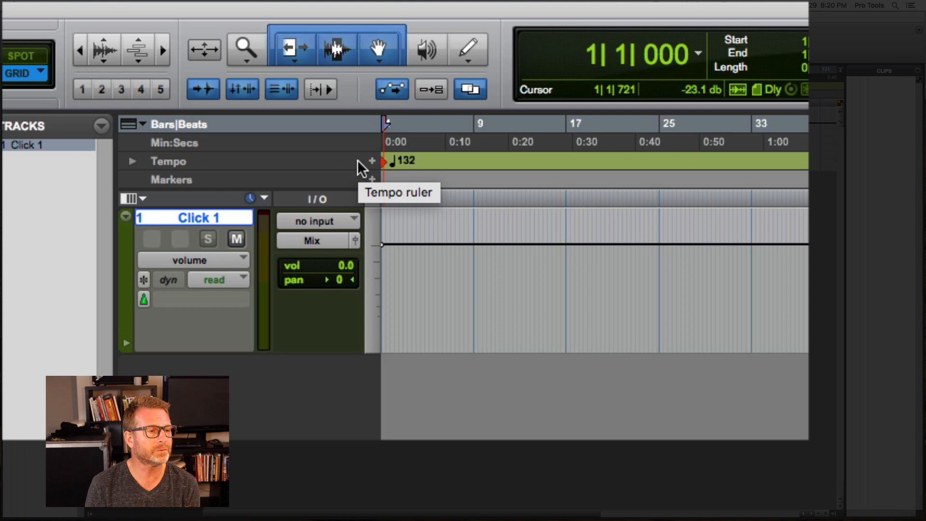
pyautogui.click(704, 162)
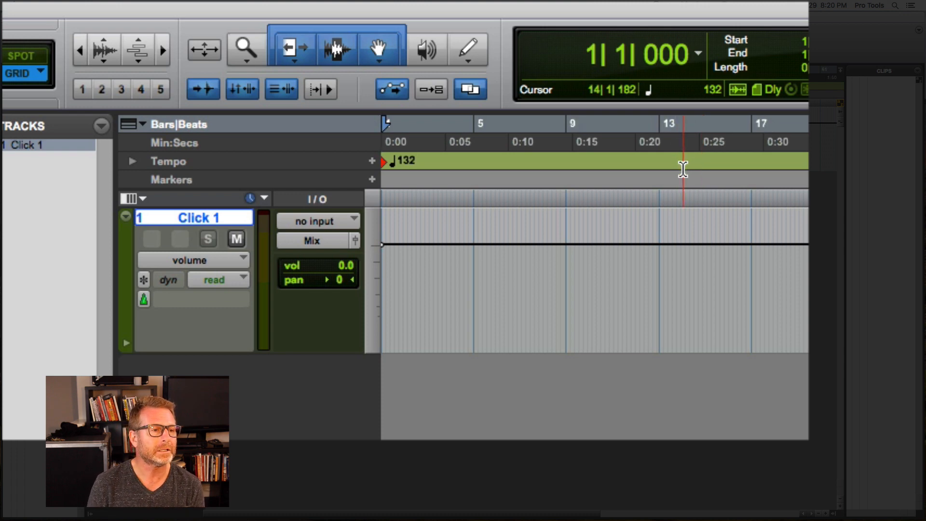
pyautogui.click(588, 53)
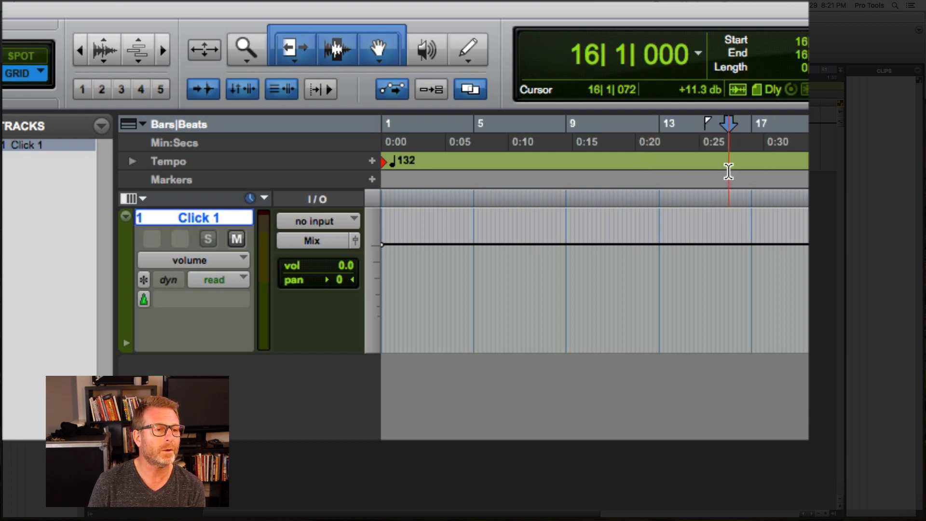
pyautogui.click(387, 177)
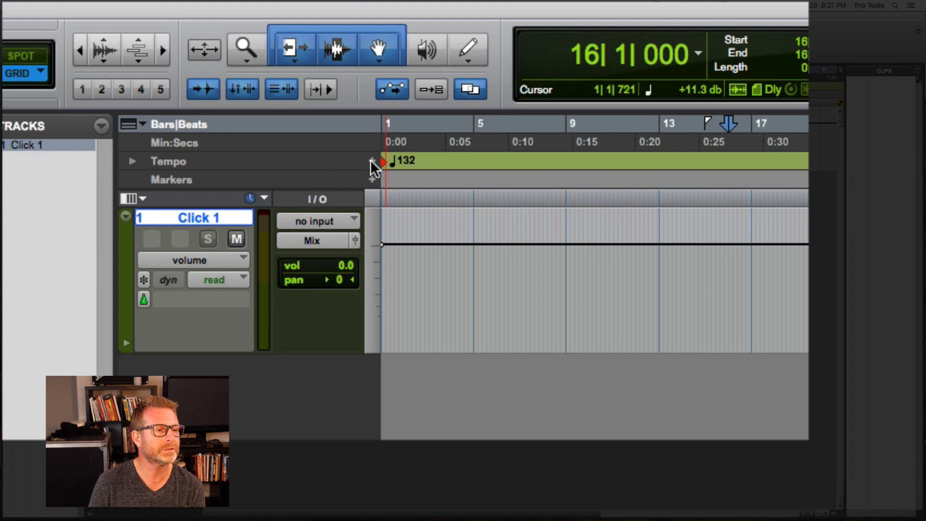
pyautogui.doubleClick(393, 161)
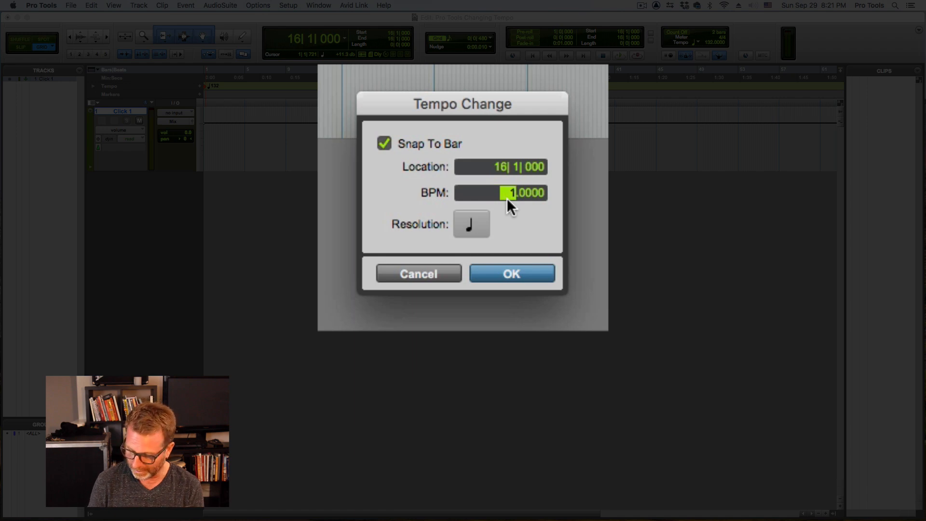
pyautogui.click(510, 273)
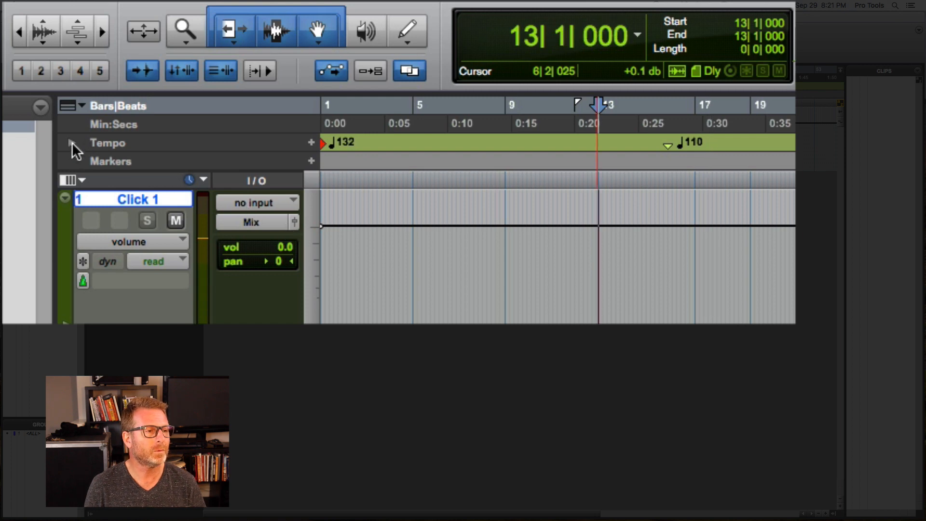
# - Expand the Tempo ruler into an enlarged graph lane and select the Pencil tool
pyautogui.click(71, 142)
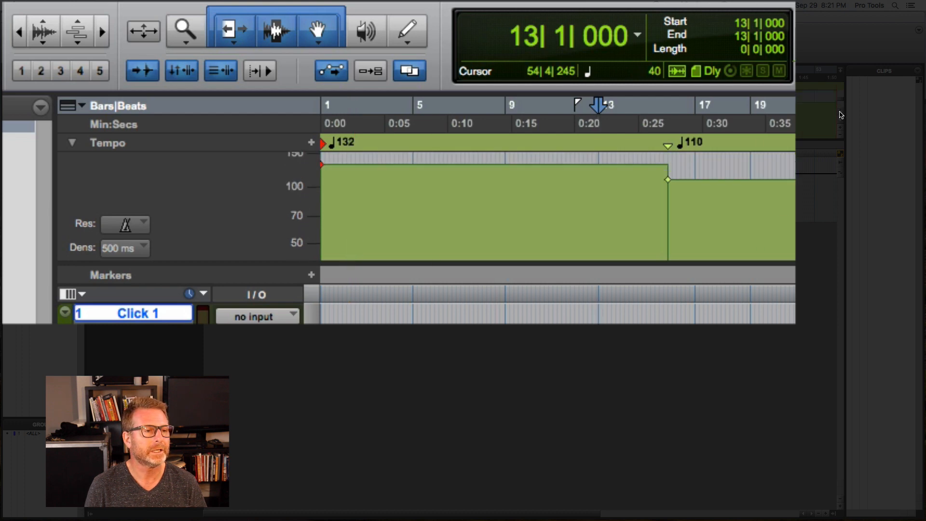
pyautogui.click(666, 201)
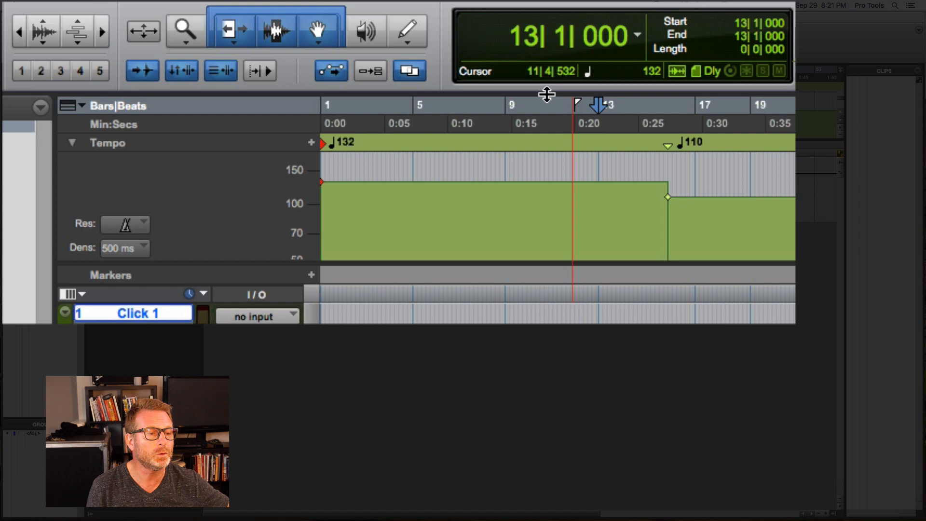
pyautogui.click(407, 31)
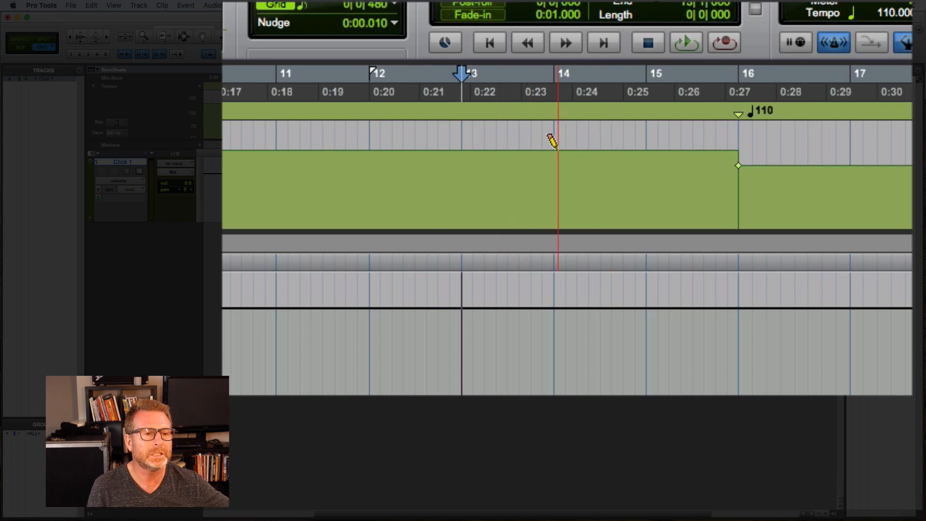
# - Pencil a descending tempo ramp from bar 14 to bar 16, ending at 120 BPM
pyautogui.moveTo(552, 152); pyautogui.dragTo(617, 151)
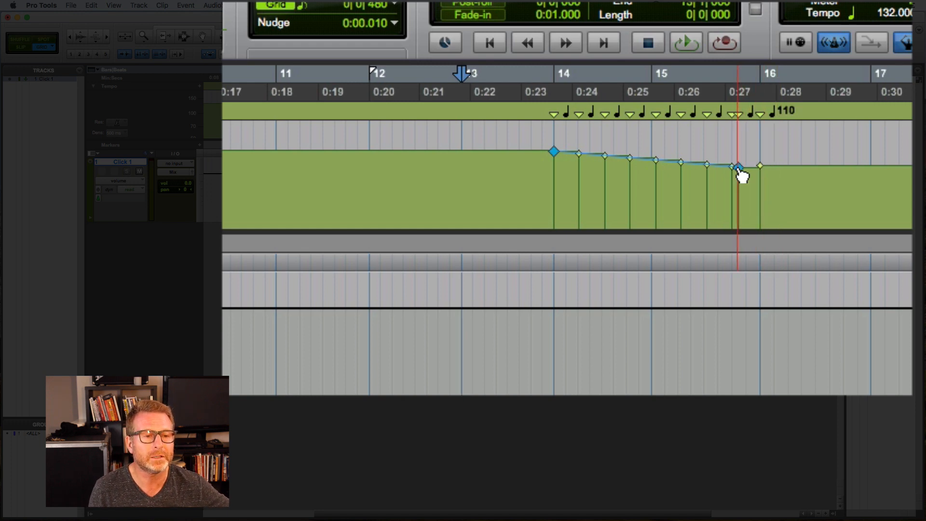
pyautogui.moveTo(738, 166); pyautogui.dragTo(734, 146)
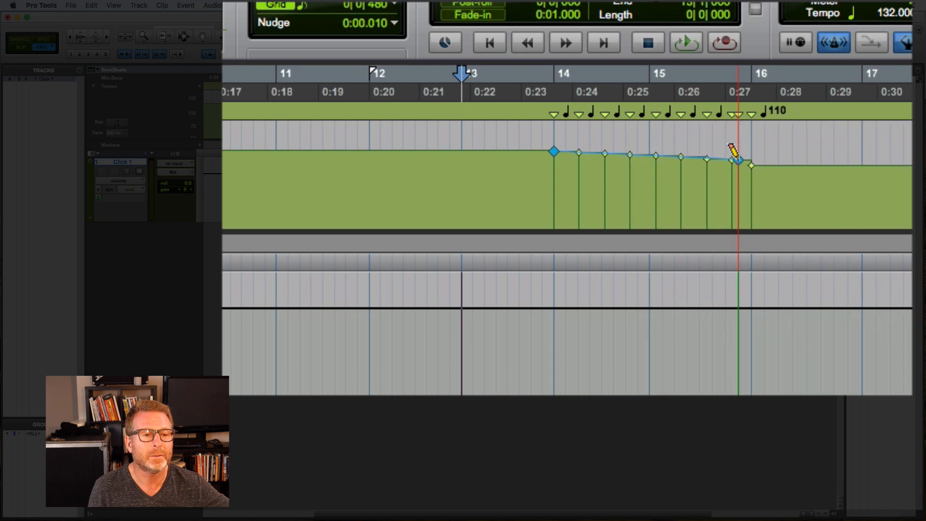
pyautogui.moveTo(732, 158); pyautogui.dragTo(750, 156)
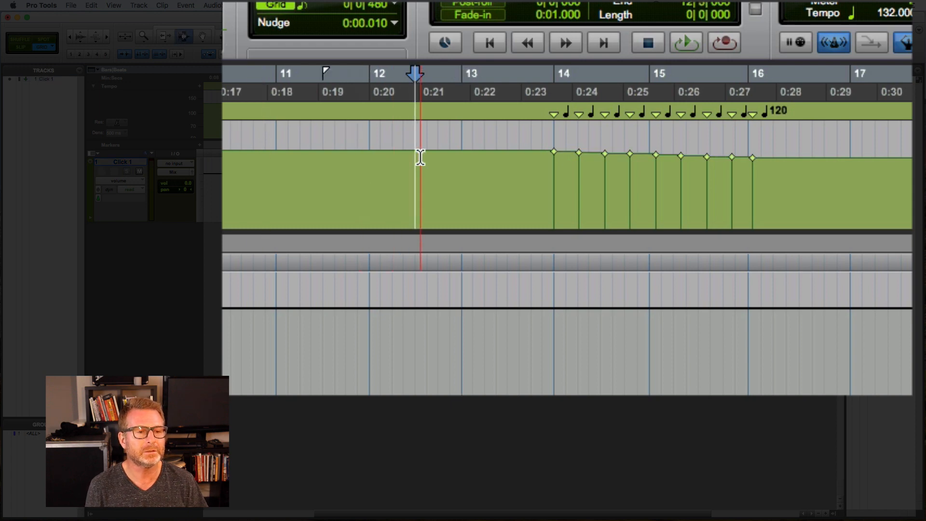
pyautogui.click(686, 42)
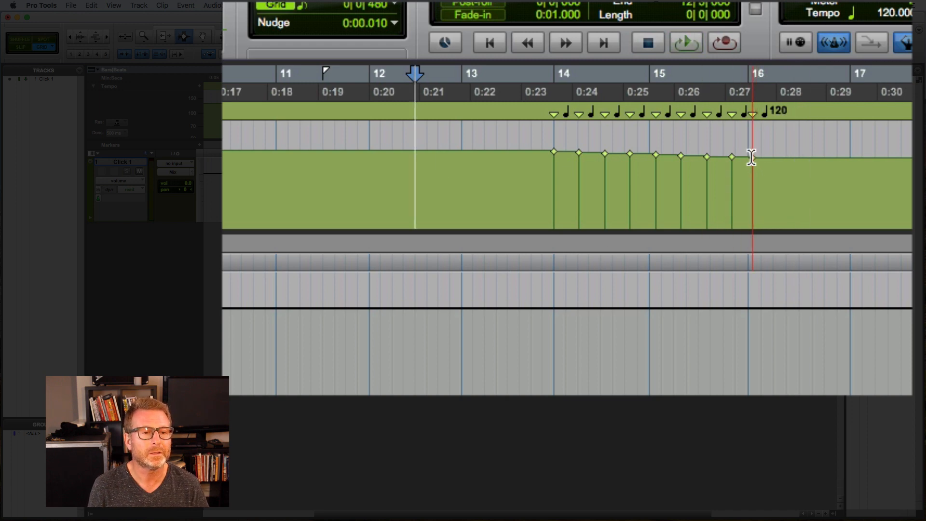
# - Clear the old ramp and pencil a steeper line from bar 14 down to 100 BPM
pyautogui.moveTo(753, 157); pyautogui.dragTo(738, 167)
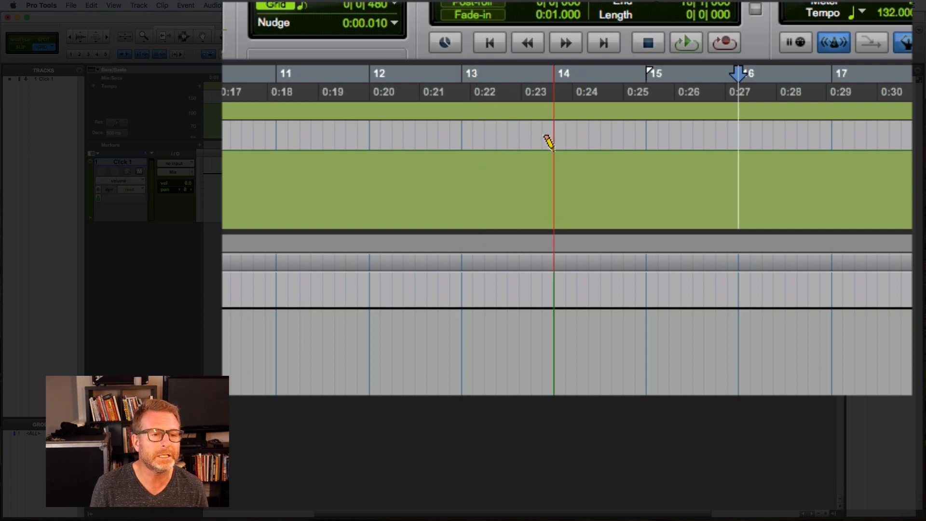
pyautogui.moveTo(552, 142); pyautogui.dragTo(703, 160)
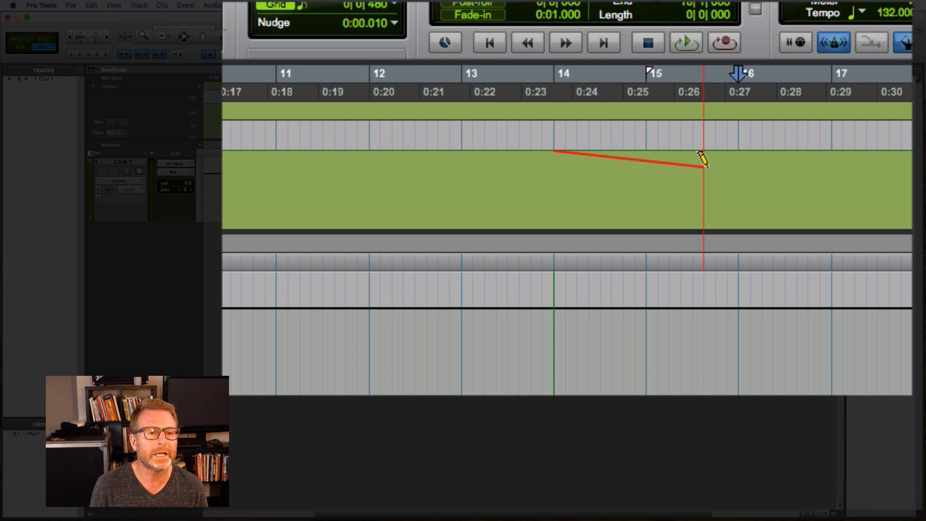
pyautogui.moveTo(703, 160); pyautogui.dragTo(720, 168)
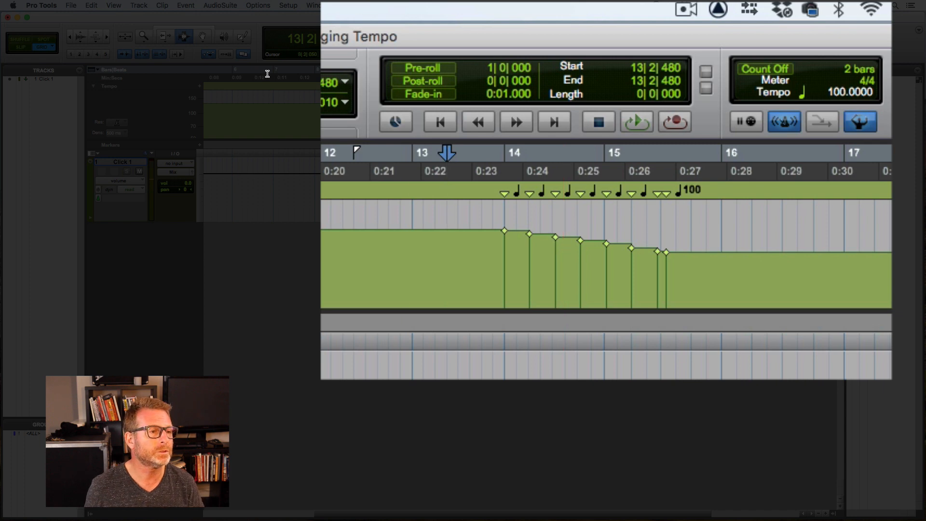
# - Delete the drawn tempo events and place the insertion point at bar 9|3
pyautogui.click(184, 37)
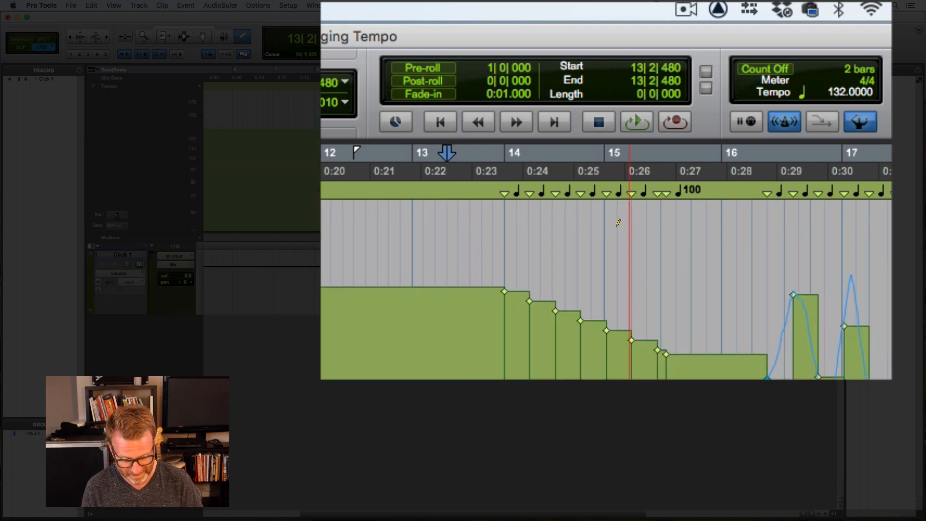
pyautogui.hscroll(3)
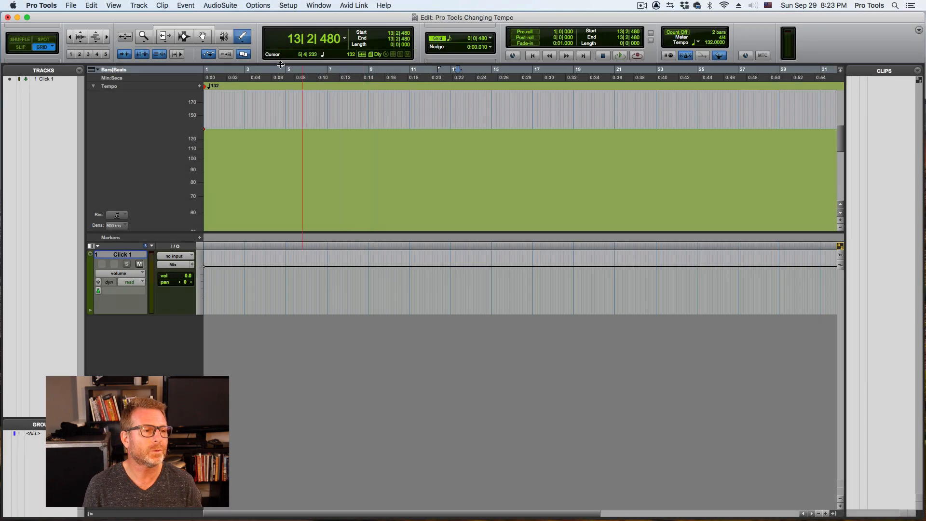
pyautogui.click(241, 37)
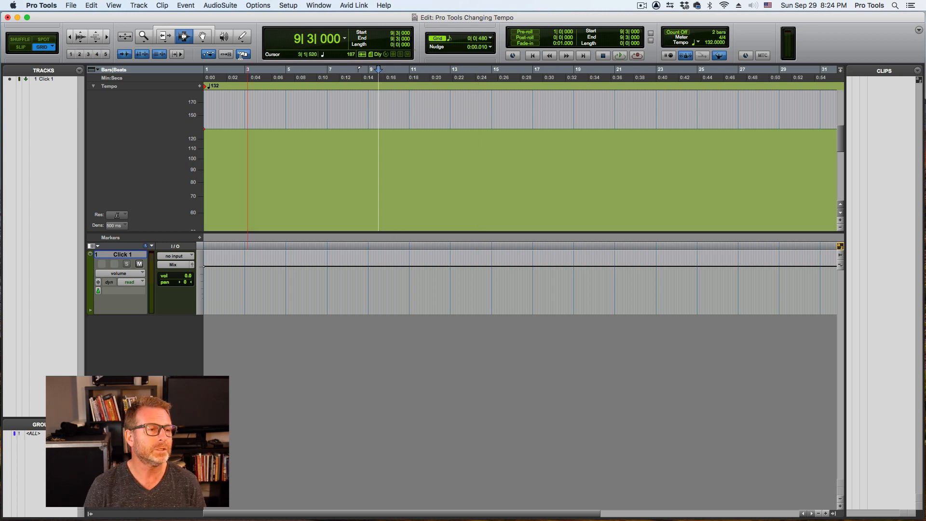
# - In Tempo Operations, try Parabolic, then apply a Constant 132 BPM operation
pyautogui.click(242, 37)
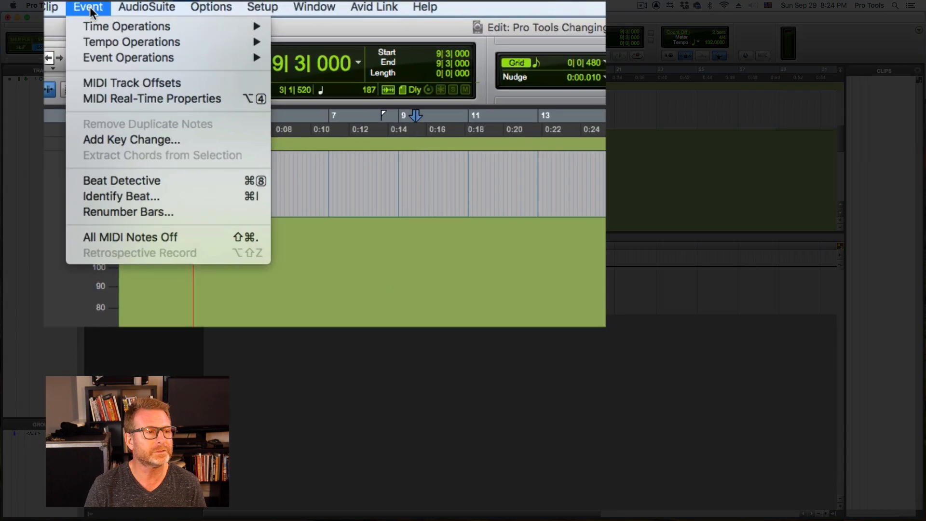
pyautogui.moveTo(132, 41)
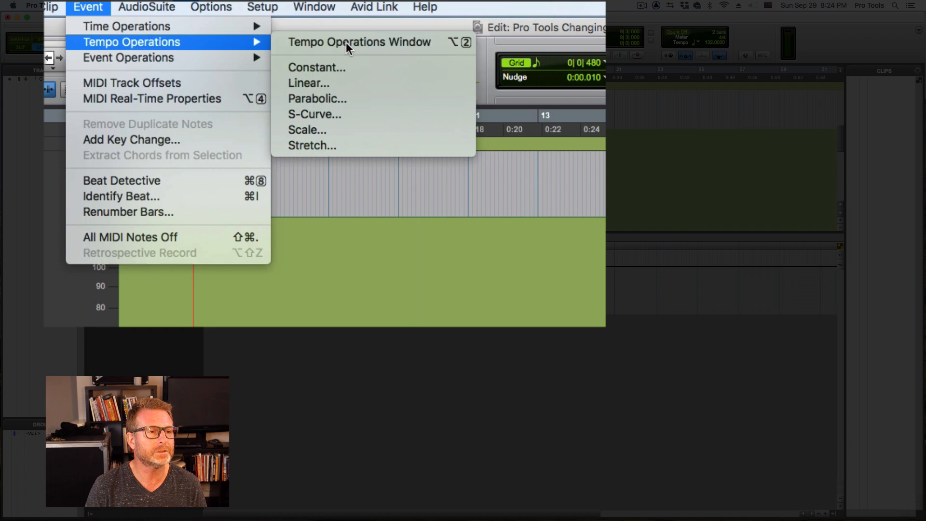
pyautogui.click(306, 129)
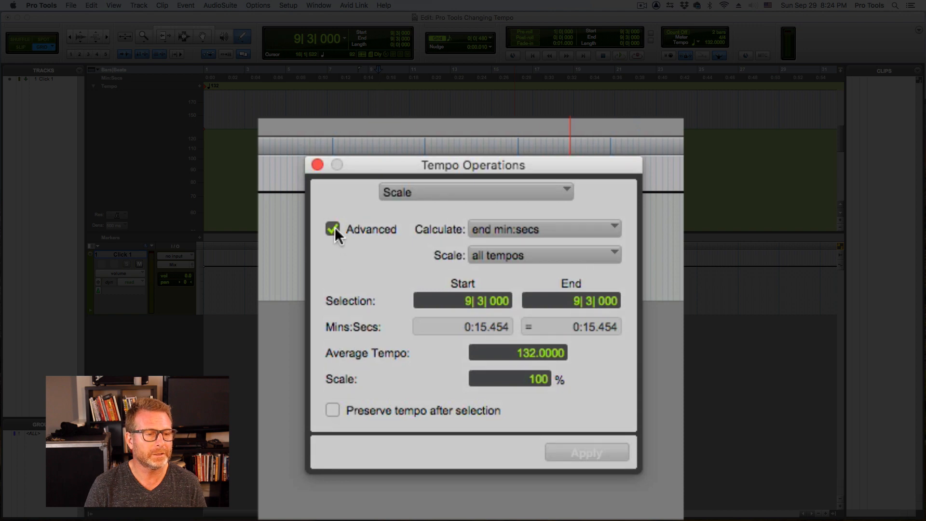
pyautogui.moveTo(549, 298)
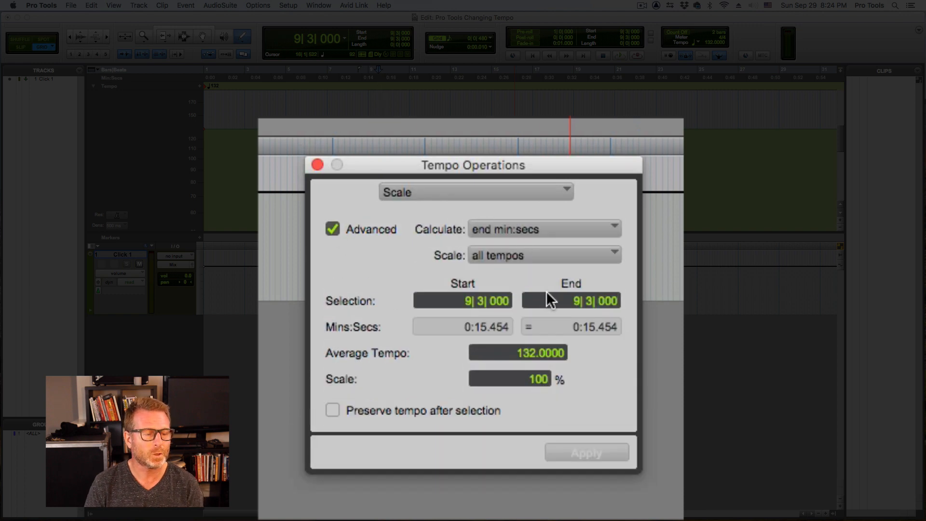
pyautogui.moveTo(452, 376)
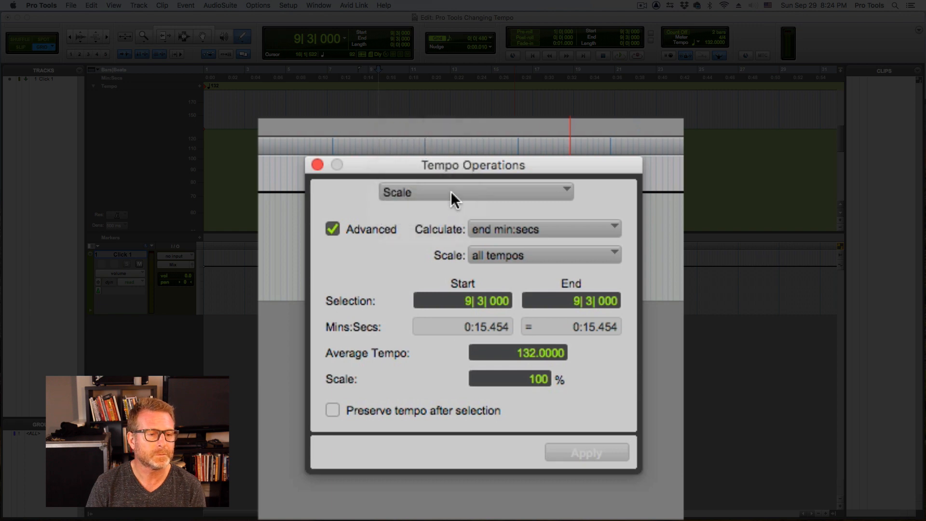
pyautogui.click(472, 192)
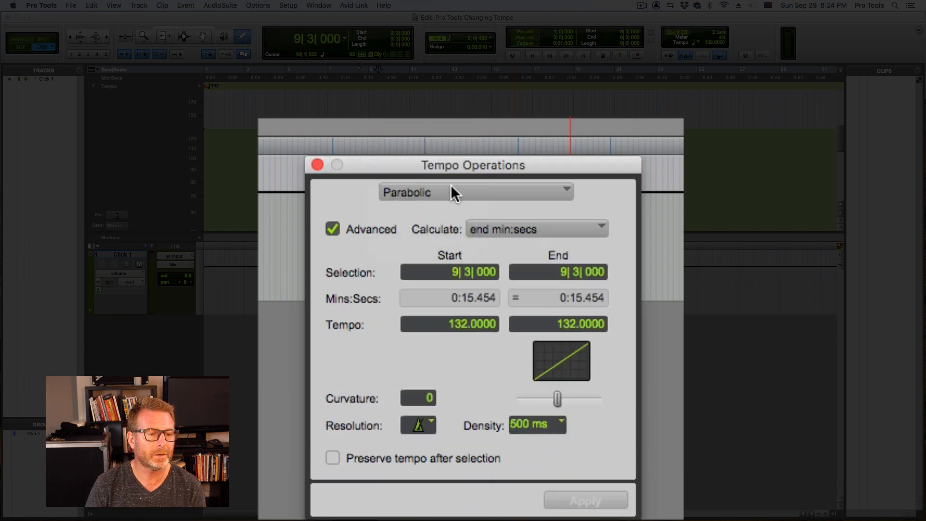
pyautogui.click(472, 191)
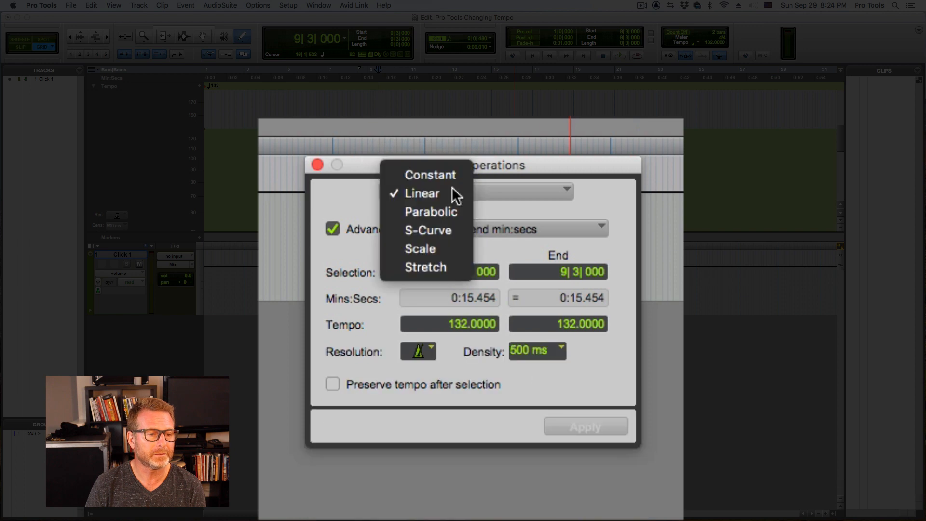
pyautogui.click(430, 174)
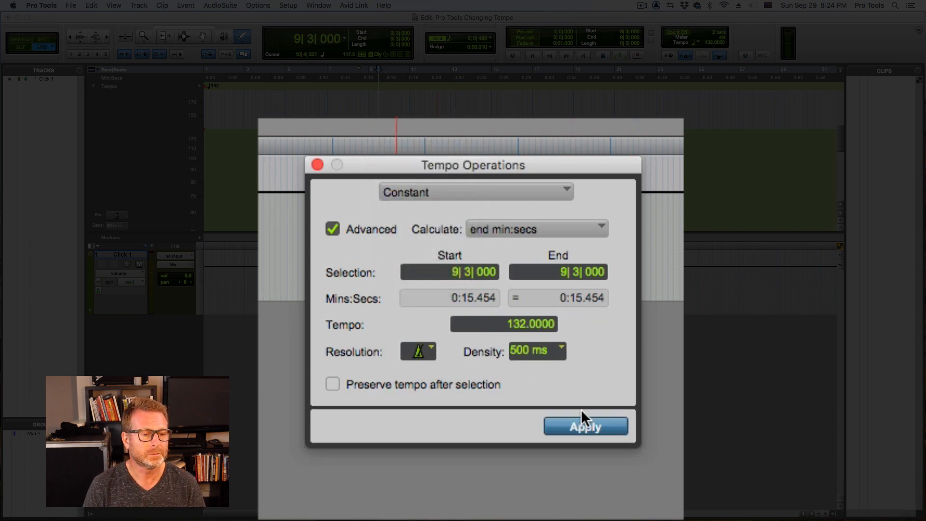
pyautogui.click(584, 426)
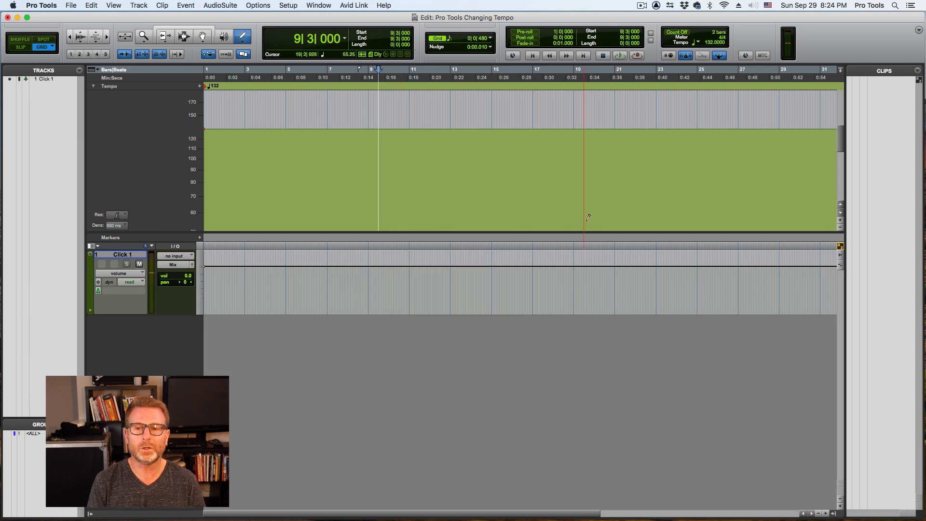